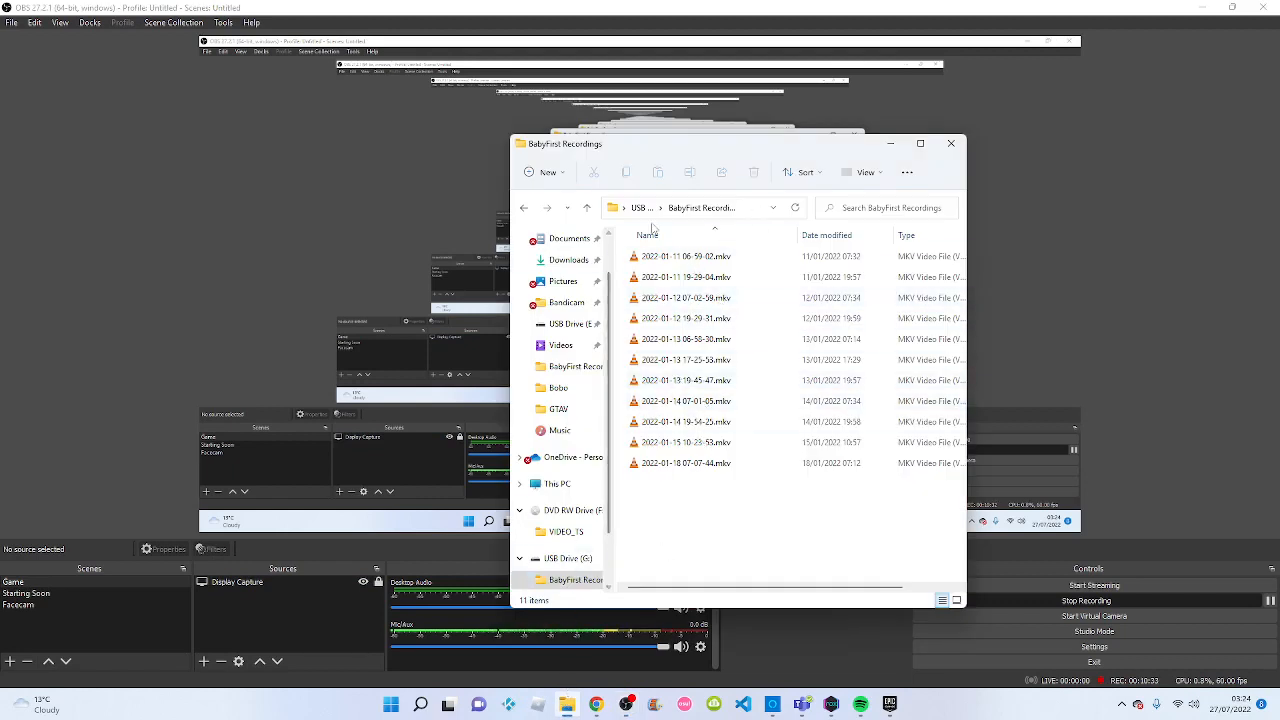
From USB Drive (E:), browse into Bobo, then the 'Other Shit That's Important' folder to see its two videos.
double_click(686, 256)
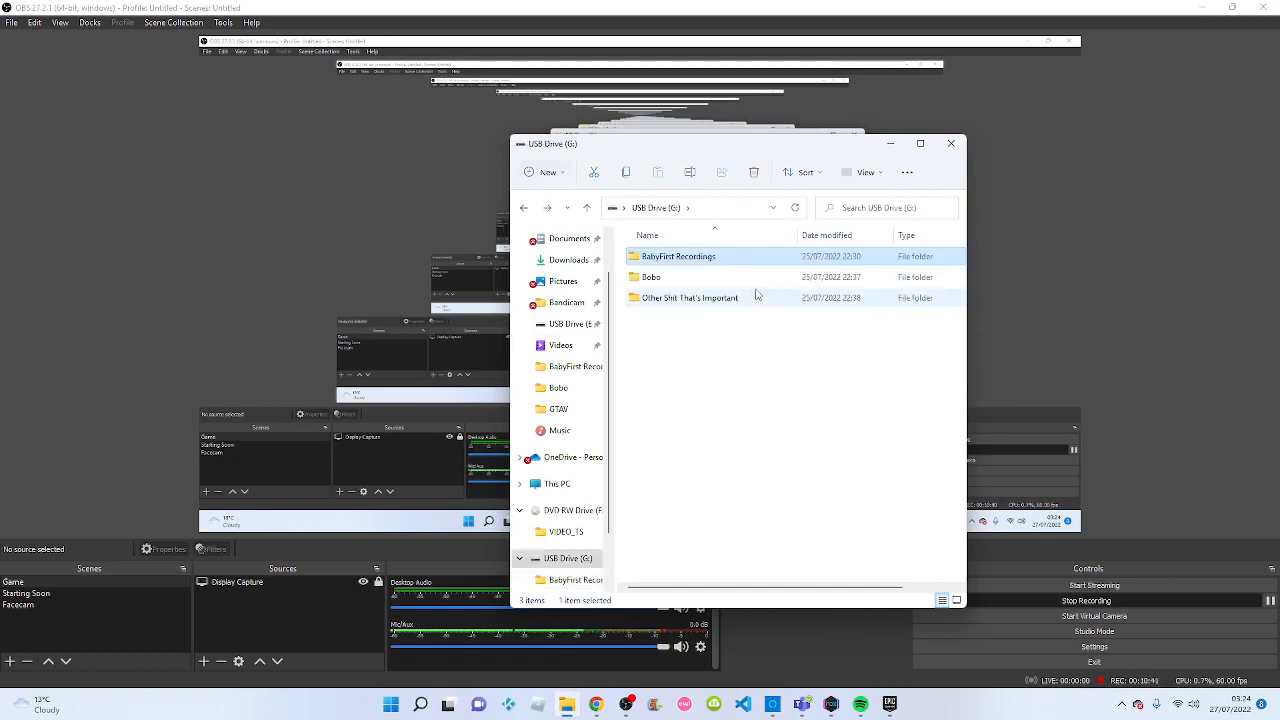
double_click(652, 276)
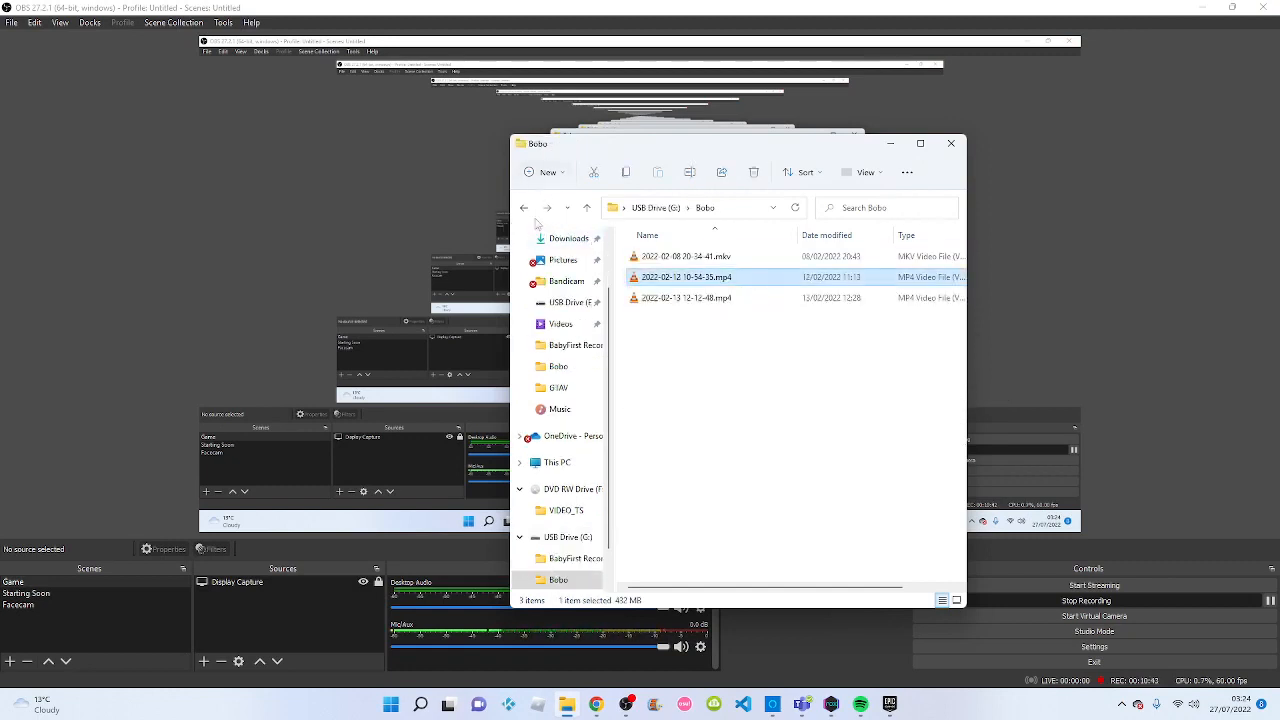
left_click(576, 580)
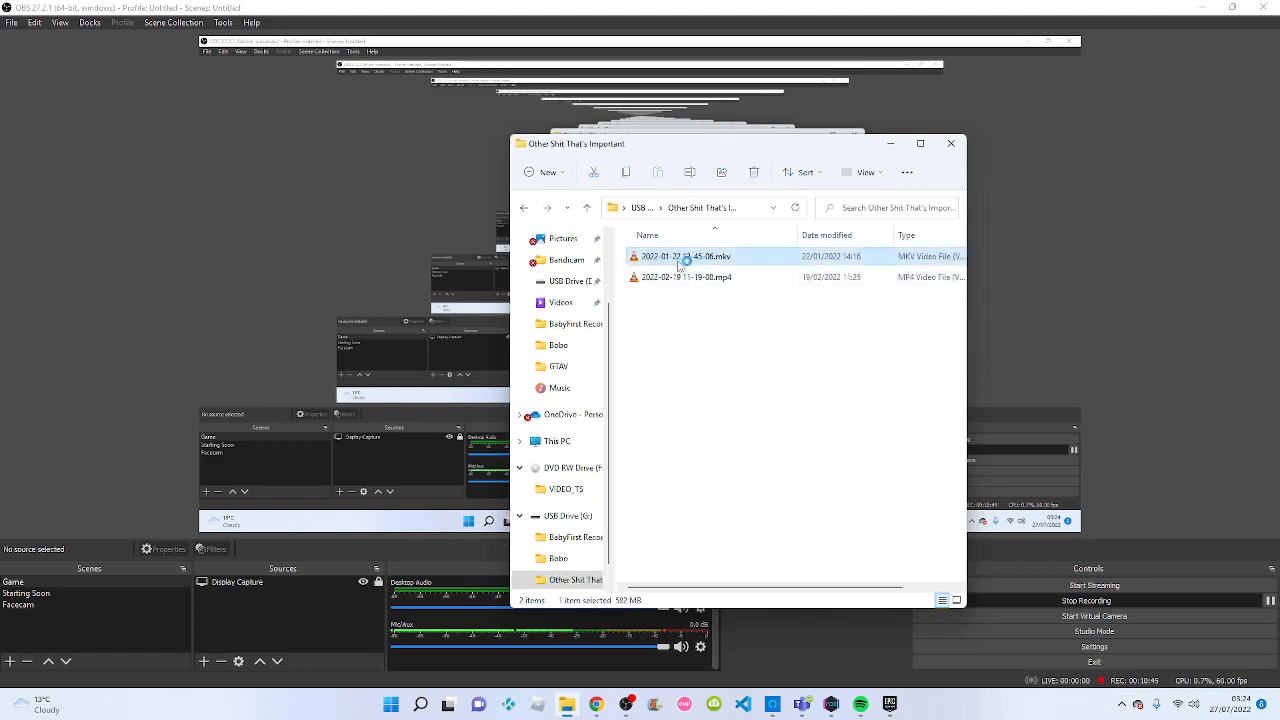